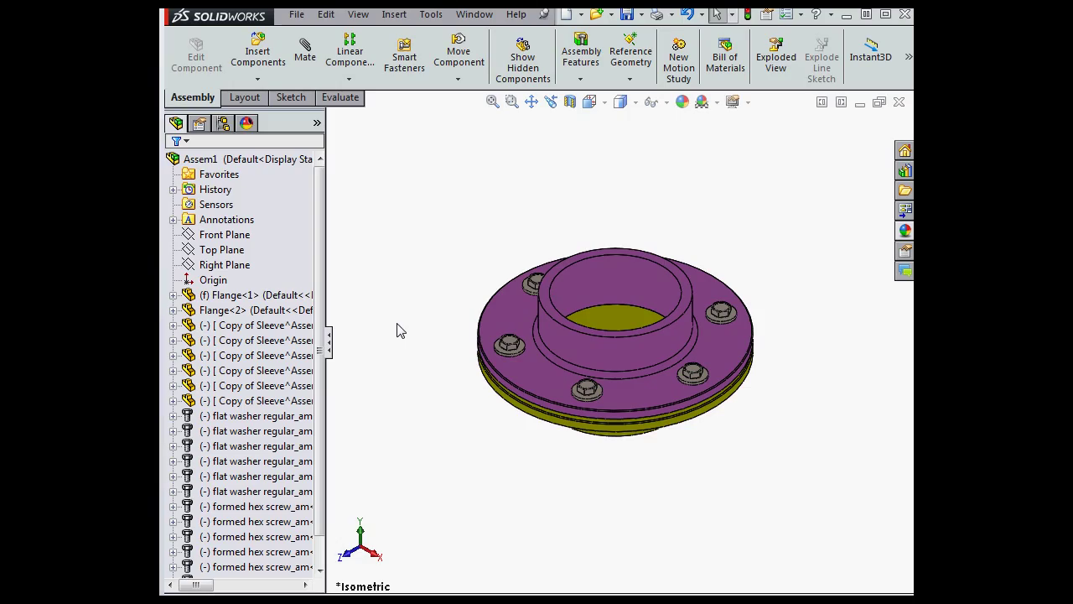
{"action": "mouse_move", "coordinate": [403, 329]}
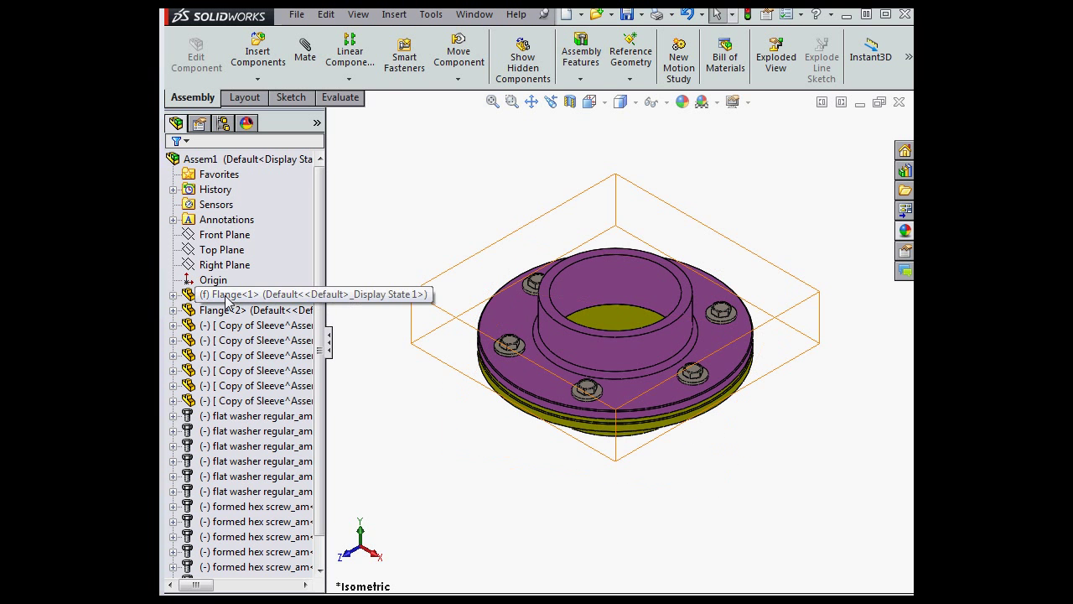
Hide Flange<1> and select it in the tree to show its transparent preview
{"action": "right_click", "coordinate": [235, 293]}
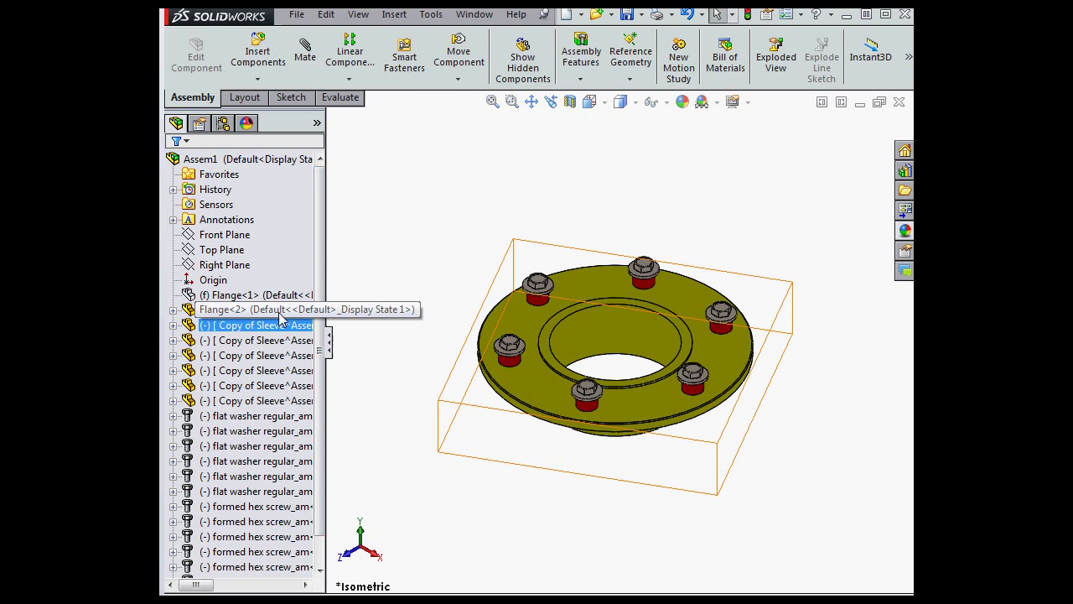
{"action": "left_click", "coordinate": [247, 295]}
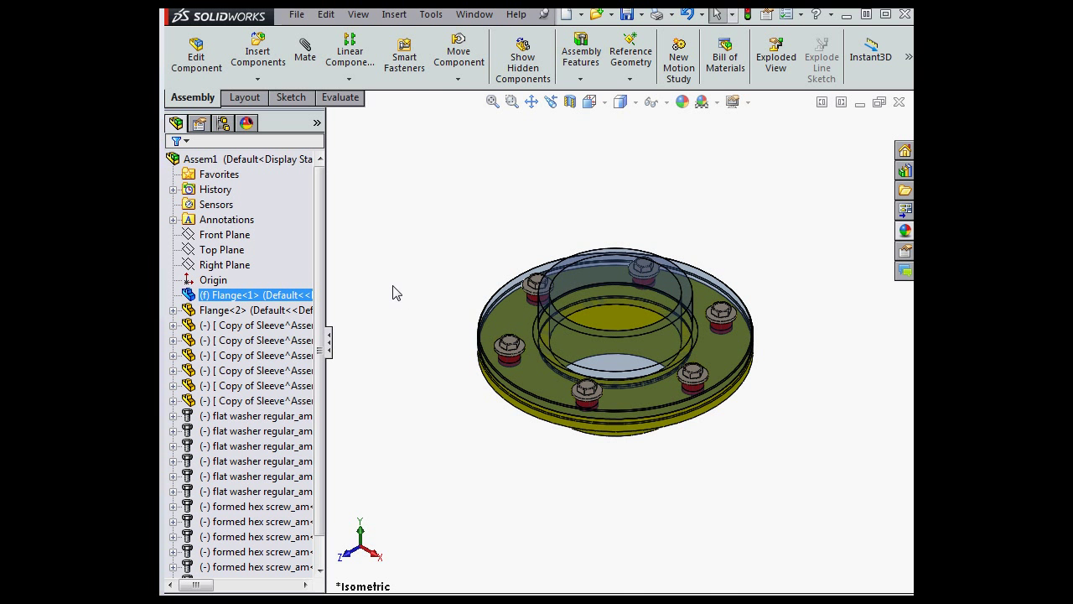
{"action": "mouse_move", "coordinate": [388, 291]}
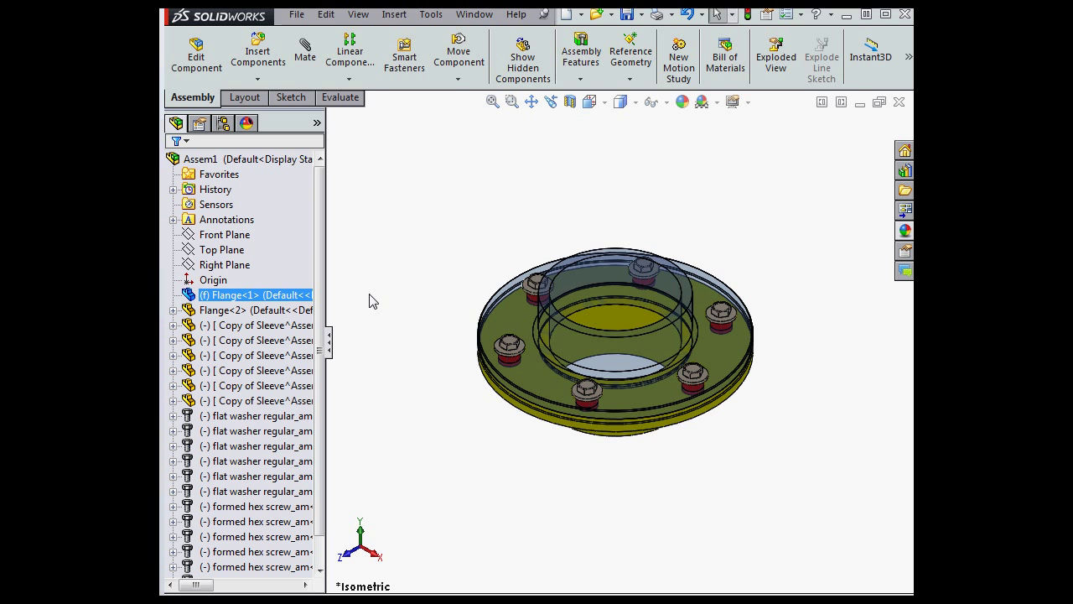
{"action": "mouse_move", "coordinate": [694, 187]}
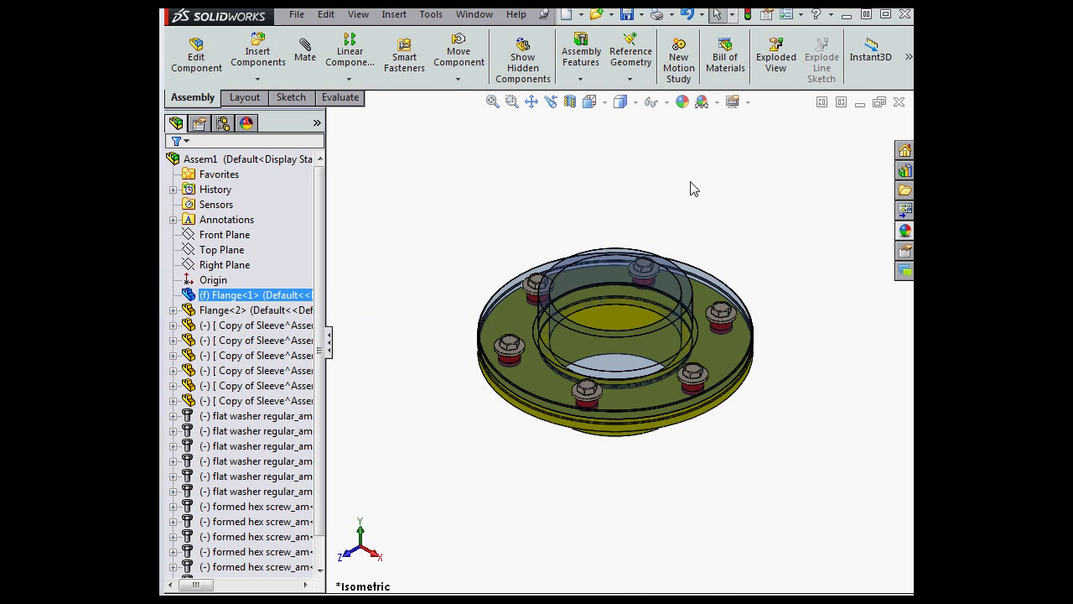
Open the Options drop-down on the top toolbar
{"action": "left_click", "coordinate": [784, 14]}
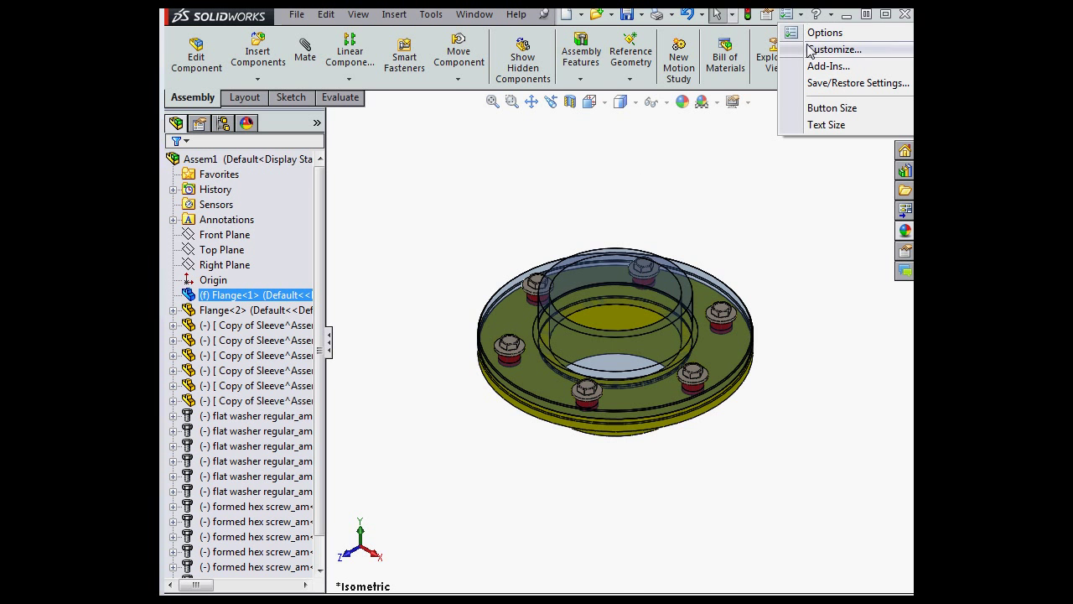
In System Options Colors, select Selected Item 1 and edit its colour to pink
{"action": "left_click", "coordinate": [824, 32]}
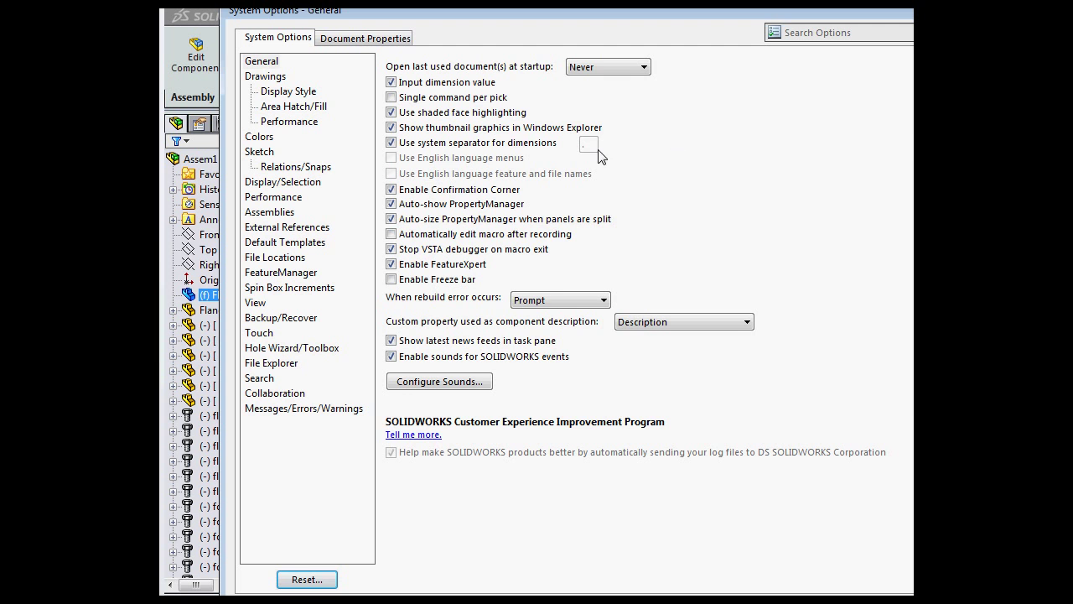
{"action": "mouse_move", "coordinate": [323, 150]}
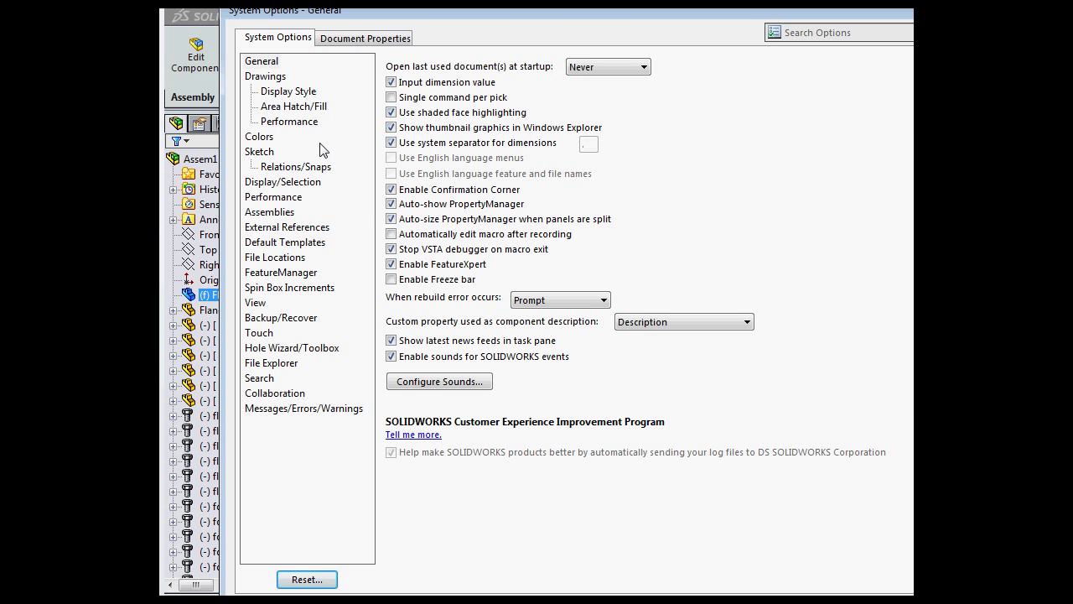
{"action": "left_click", "coordinate": [259, 136]}
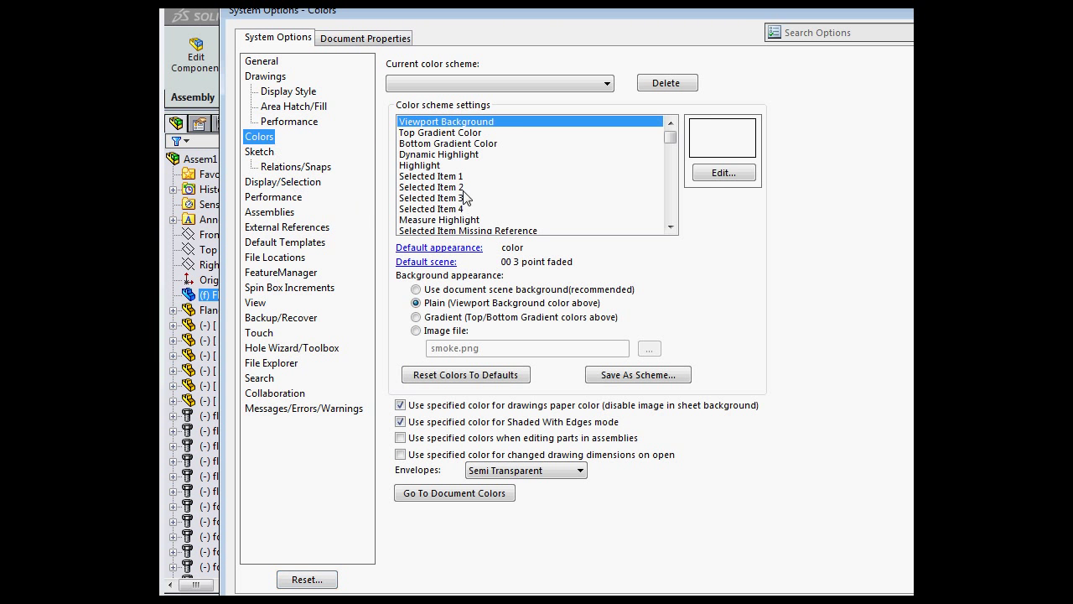
{"action": "left_click", "coordinate": [722, 172]}
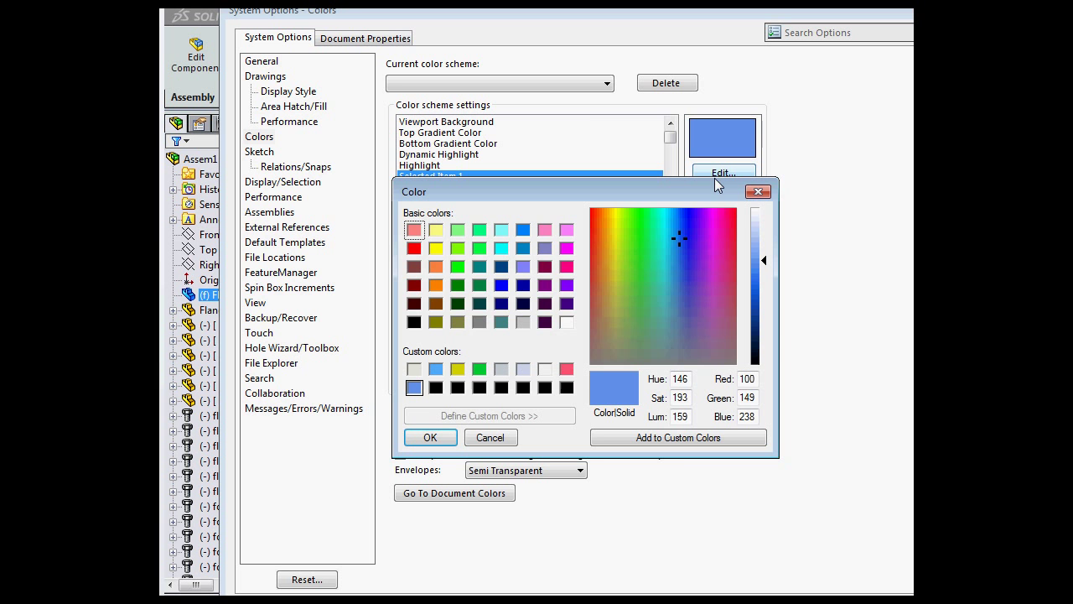
{"action": "left_click", "coordinate": [728, 216]}
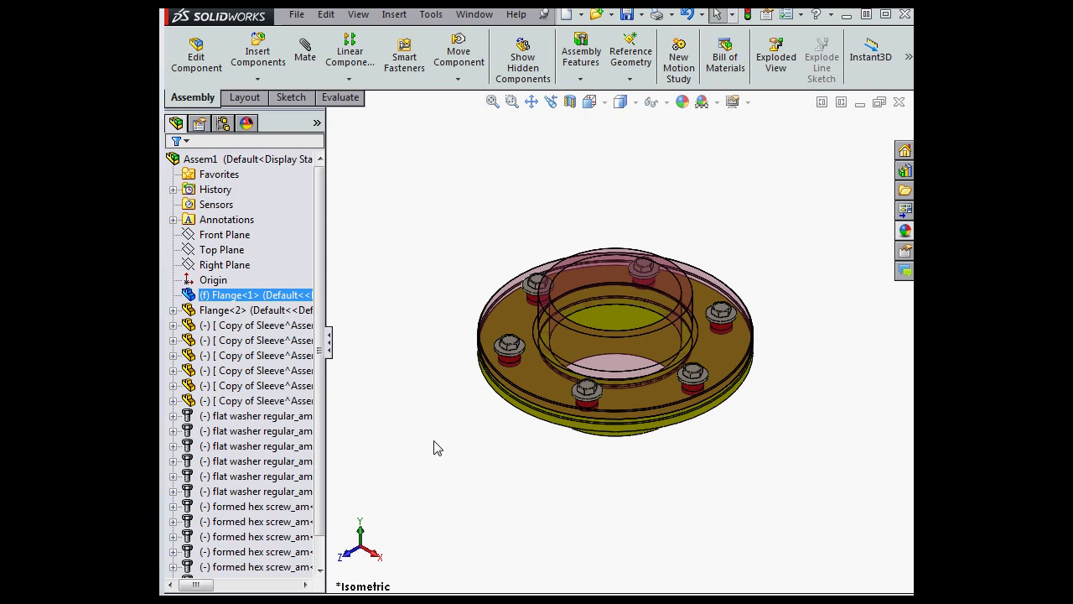
{"action": "mouse_move", "coordinate": [443, 447]}
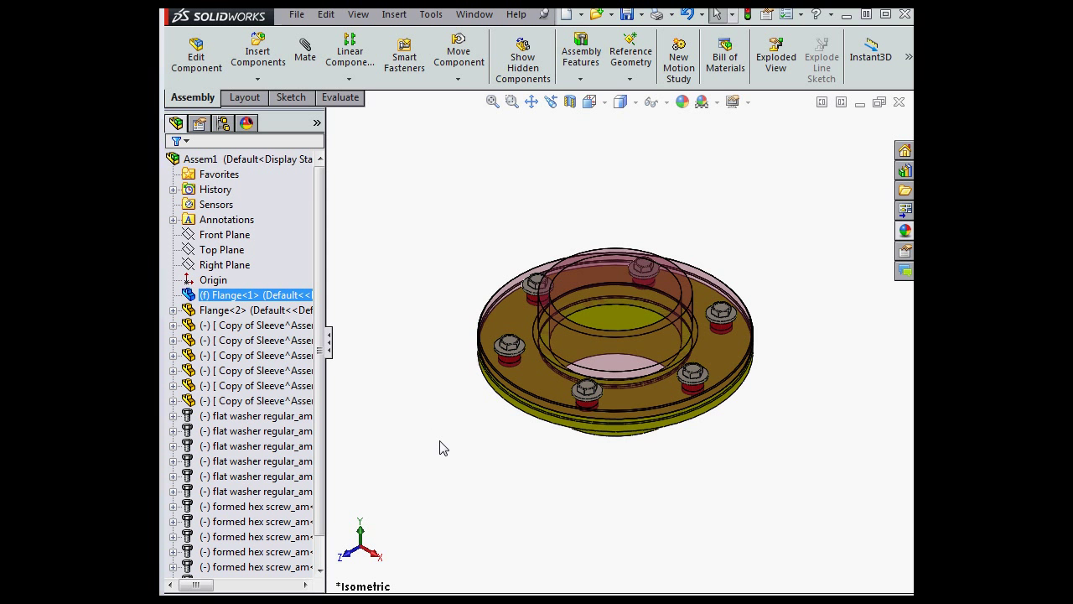